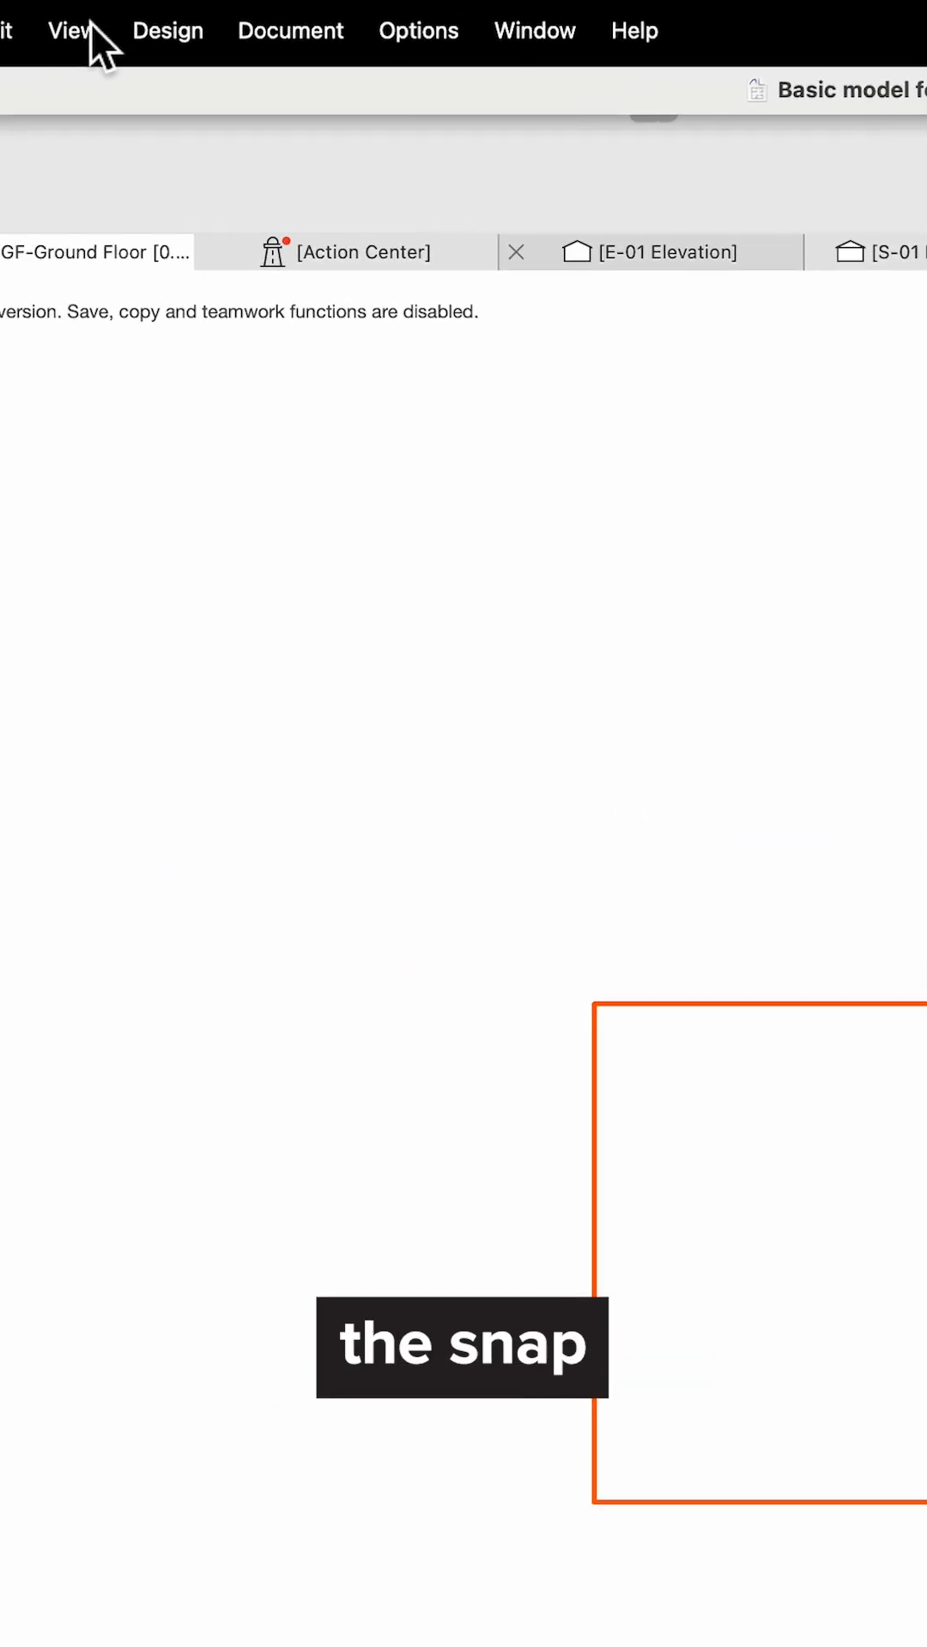
Reveal the View menu with Snap Guides and Snap Points shown enabled.
left_click(71, 29)
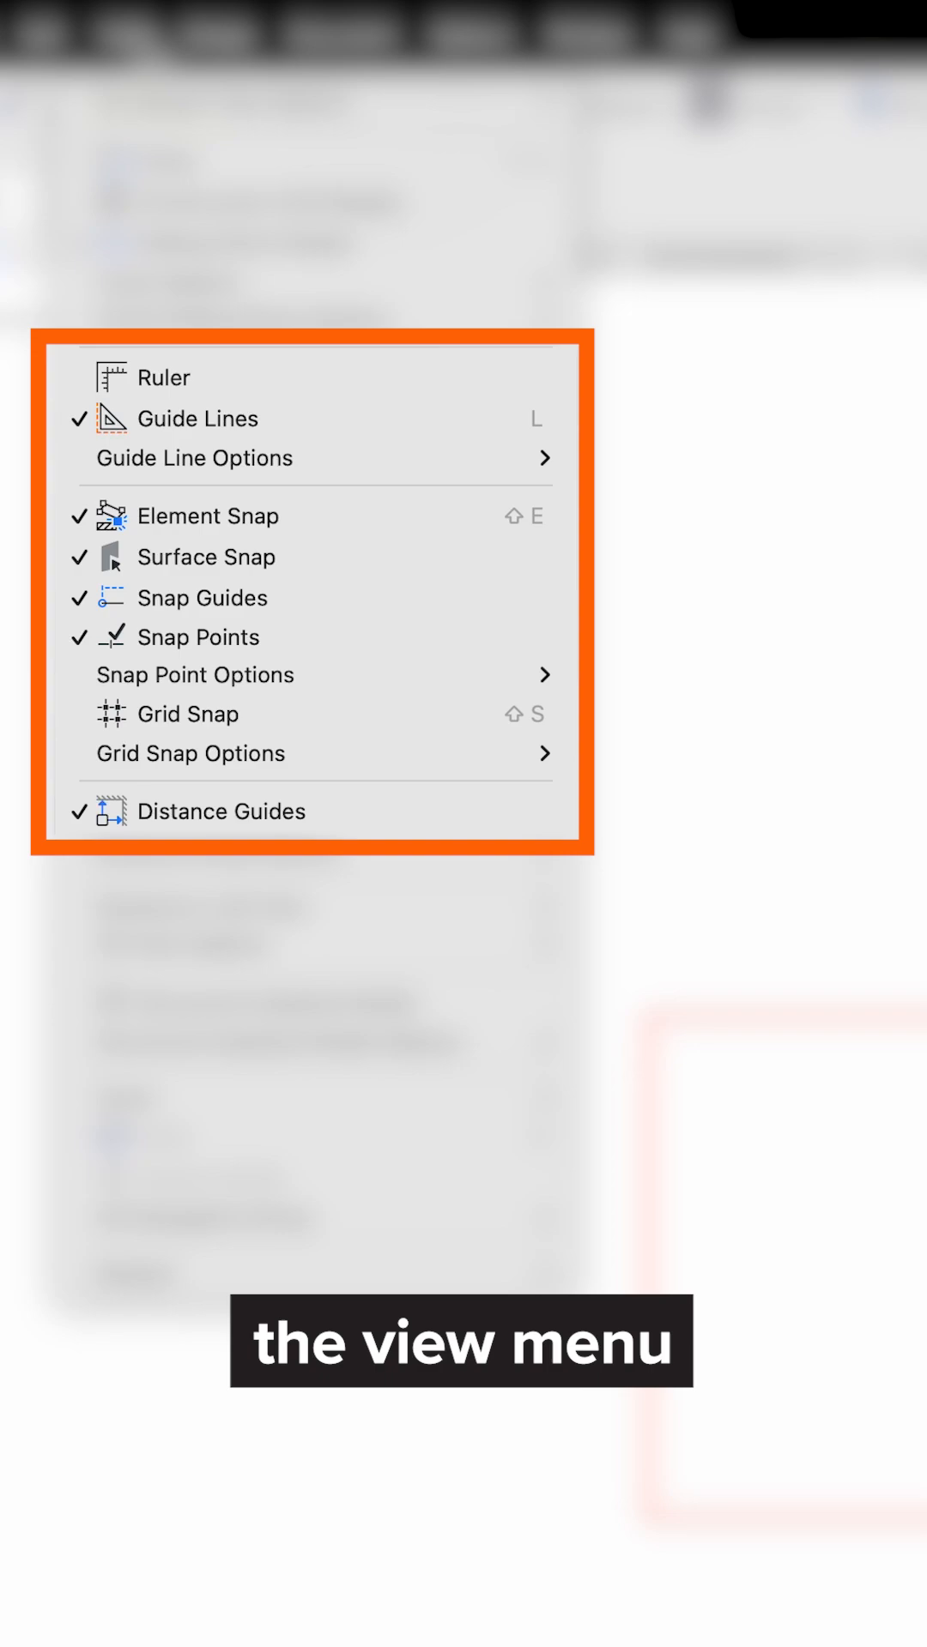